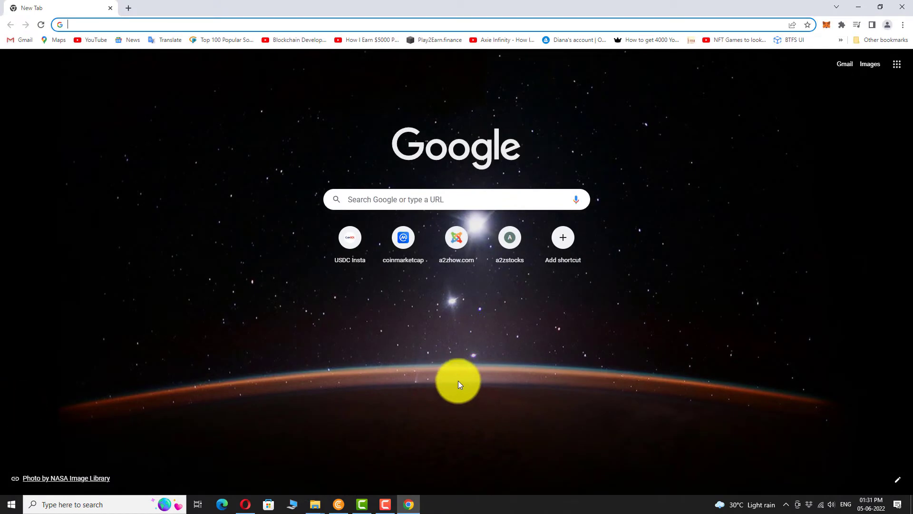
Go to myaccount.google.com/brandaccounts in a new Chrome tab.
{"action": "type", "text": "myaccount.google.com/b"}
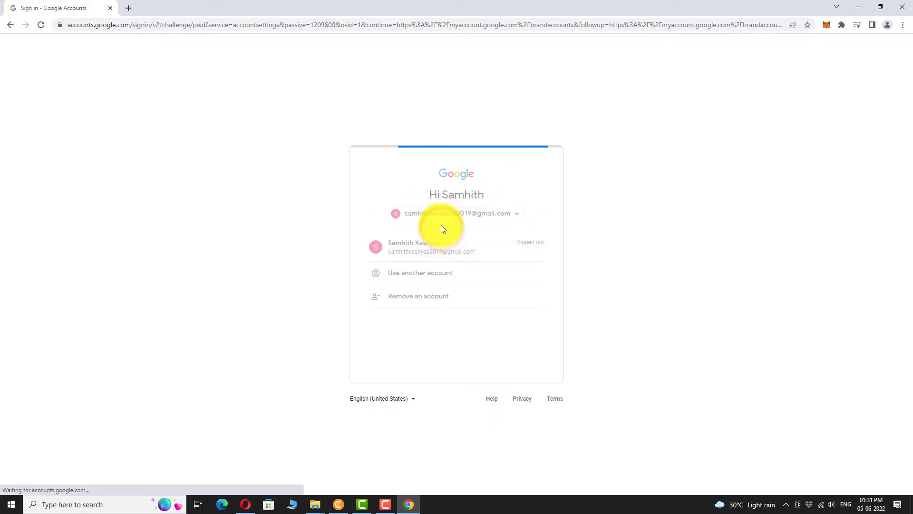
Sign in with the saved account and its password to open Brand Accounts.
{"action": "left_click", "coordinate": [431, 246]}
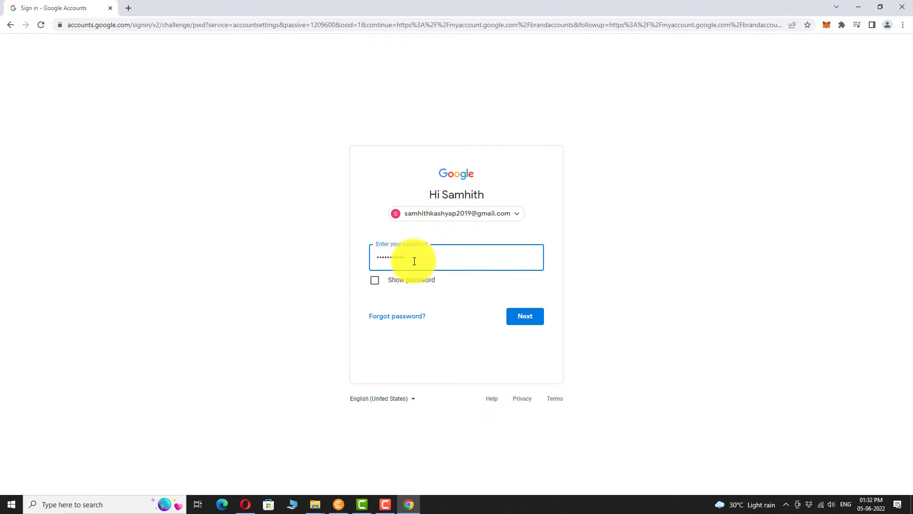
{"action": "left_click", "coordinate": [524, 316]}
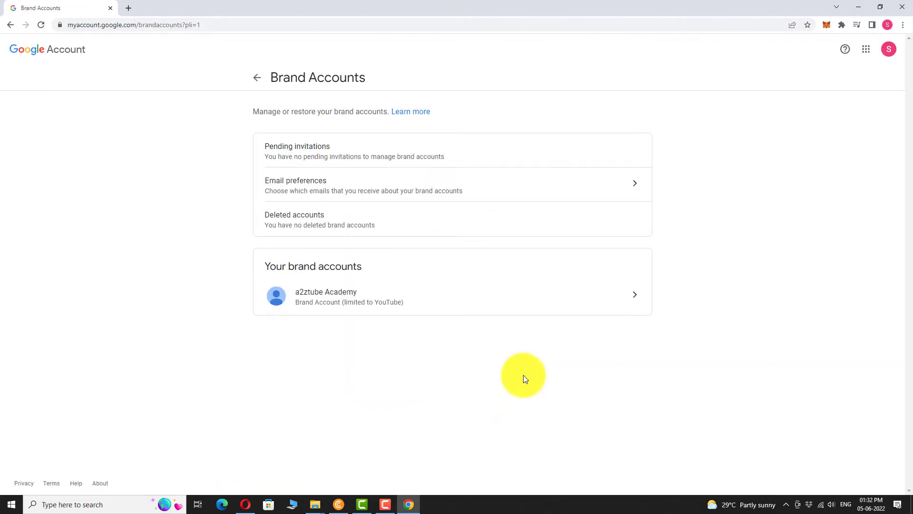
{"action": "mouse_move", "coordinate": [355, 275]}
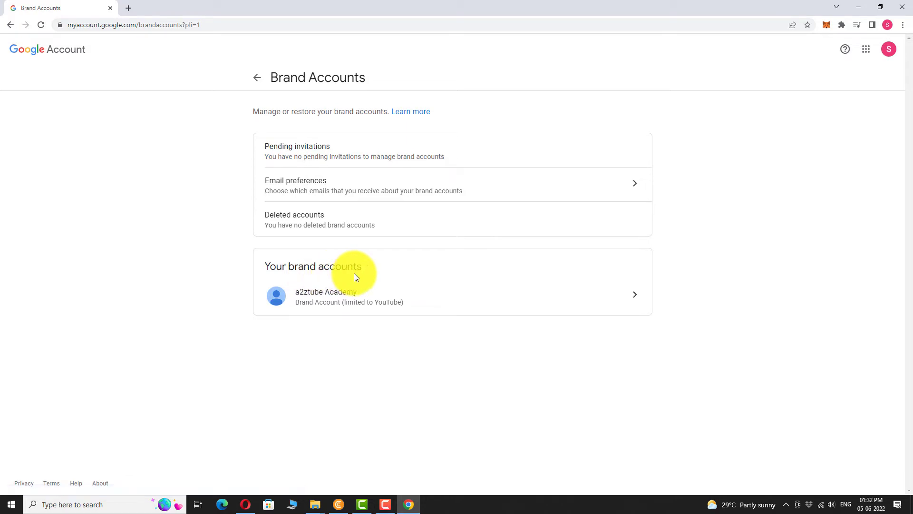
{"action": "mouse_move", "coordinate": [444, 360]}
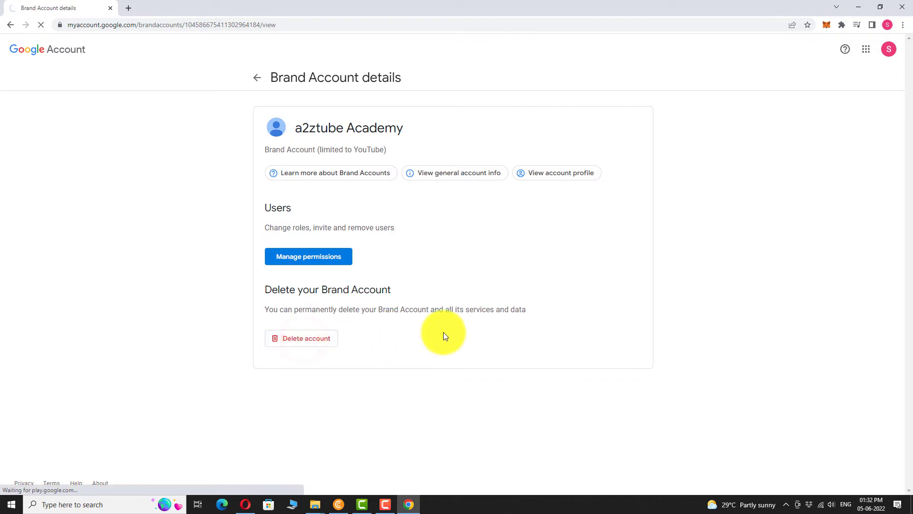
Start deleting a2ztube Academy and re-verify with the account password.
{"action": "left_click", "coordinate": [301, 338]}
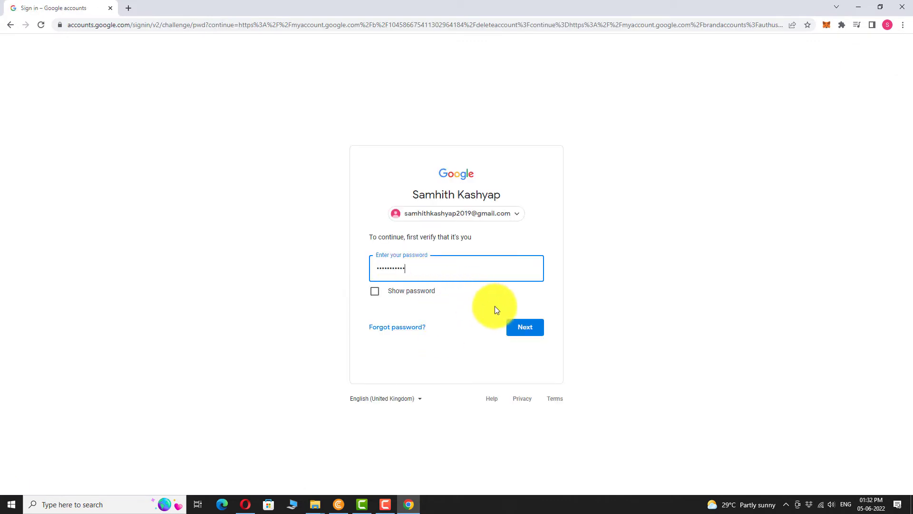
{"action": "left_click", "coordinate": [524, 326]}
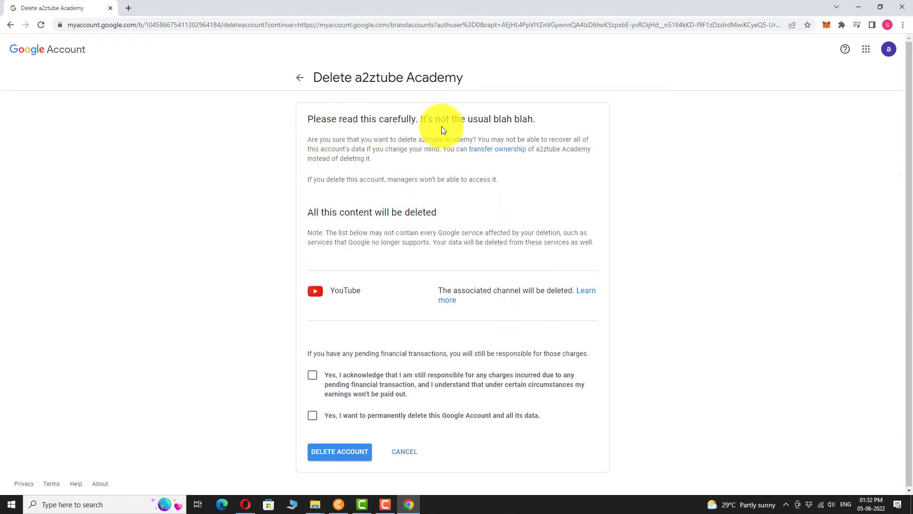
{"action": "mouse_move", "coordinate": [540, 192]}
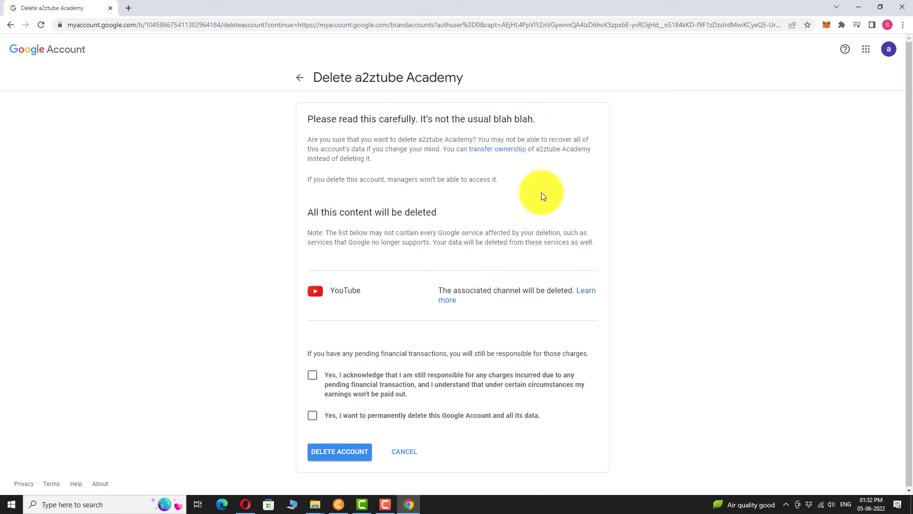
{"action": "mouse_move", "coordinate": [547, 212]}
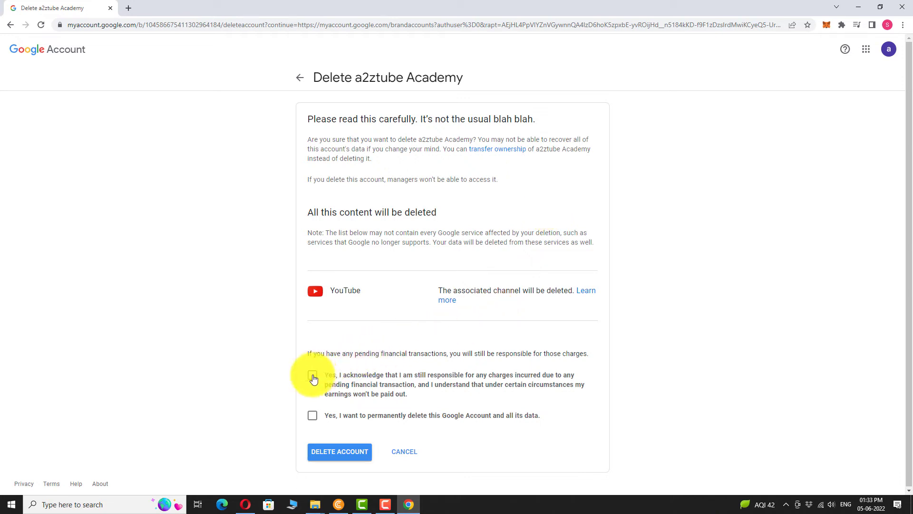
Tick the charges and data-deletion acknowledgements, then permanently delete a2ztube Academy.
{"action": "left_click", "coordinate": [312, 374]}
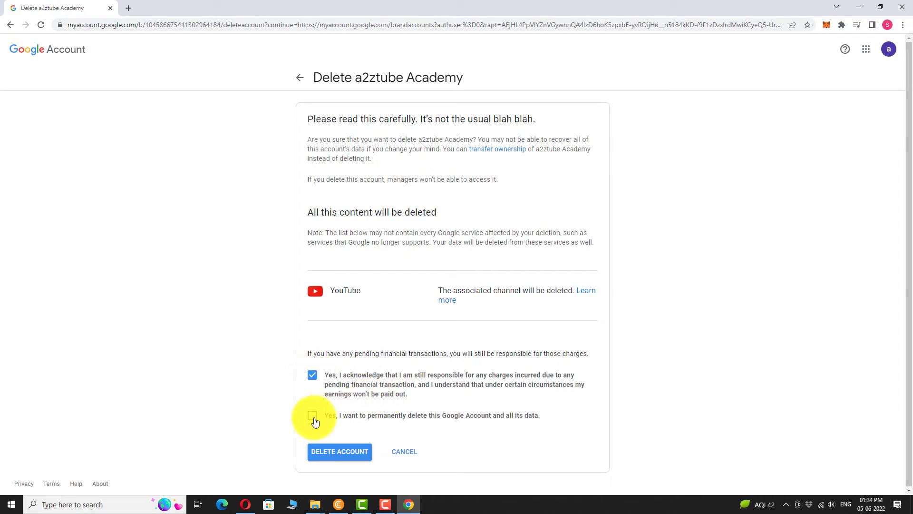
{"action": "left_click", "coordinate": [313, 415]}
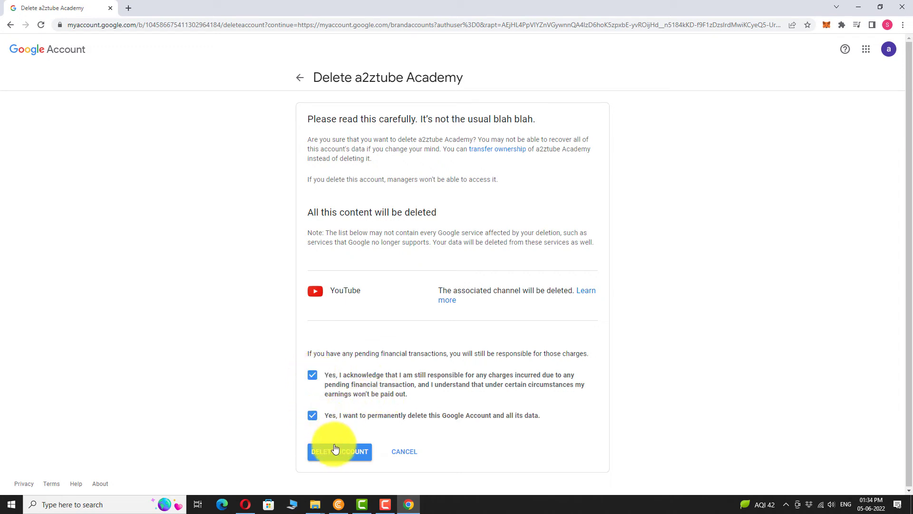
{"action": "left_click", "coordinate": [339, 451]}
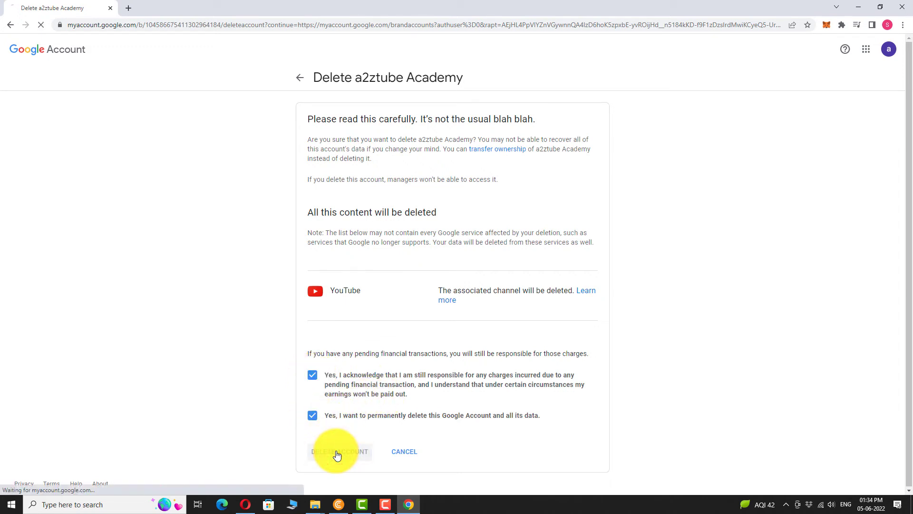
{"action": "left_click", "coordinate": [339, 454]}
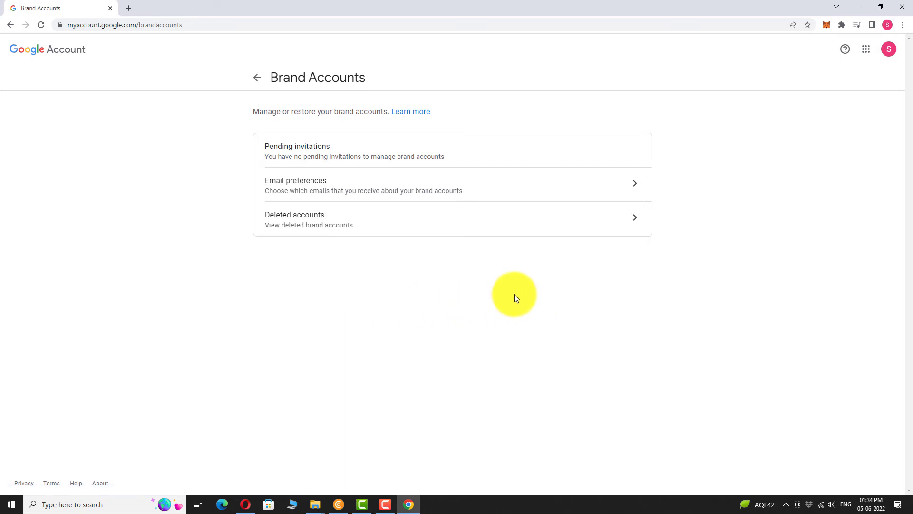
{"action": "mouse_move", "coordinate": [343, 217]}
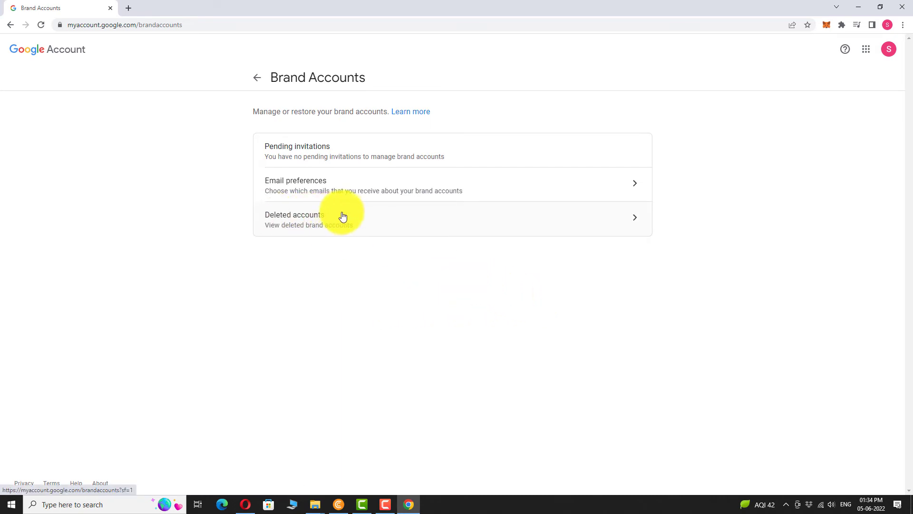